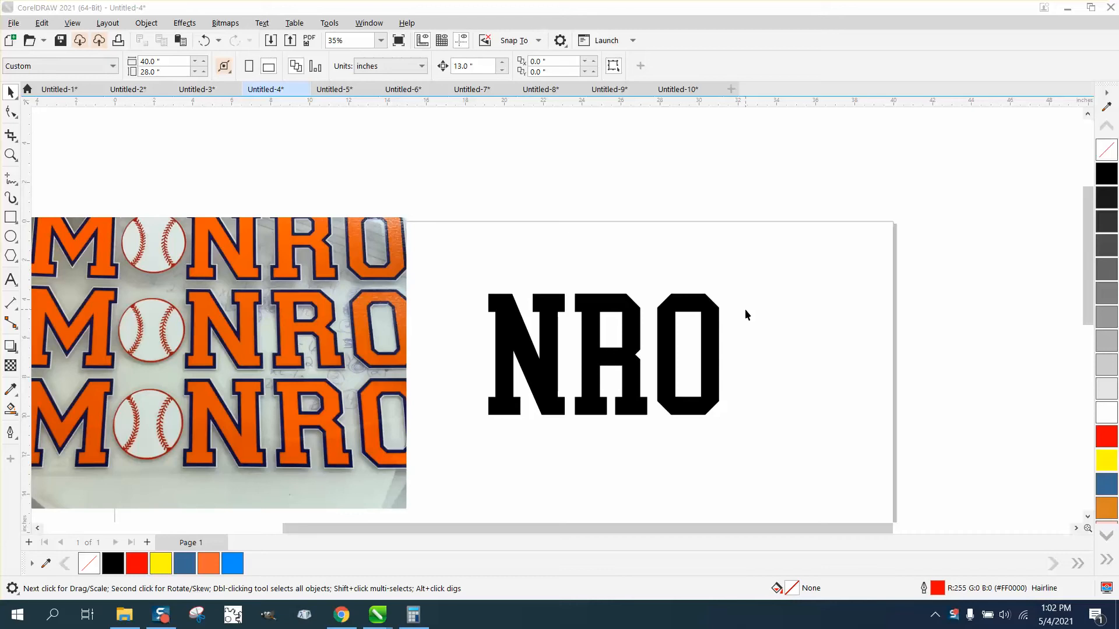
pyautogui.moveTo(264, 321)
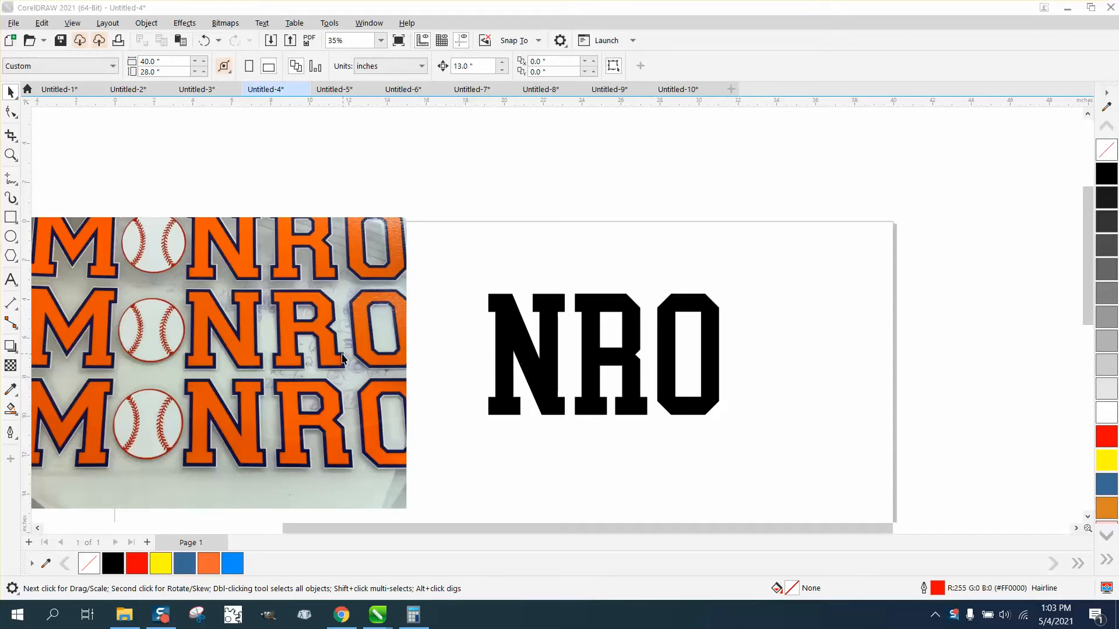
pyautogui.moveTo(656, 343)
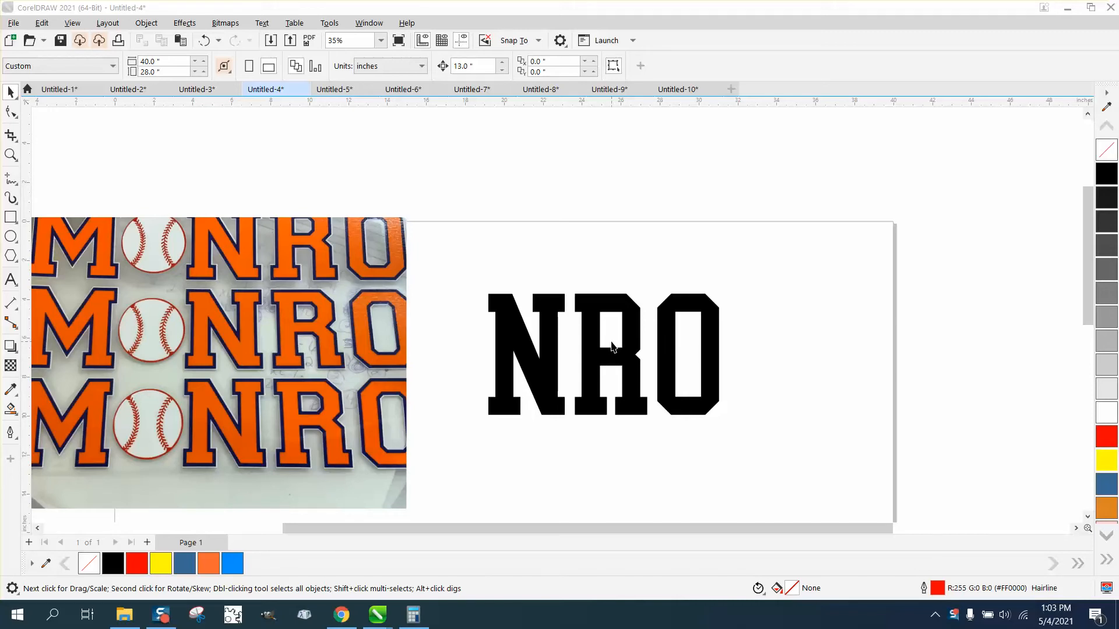
pyautogui.moveTo(633, 337)
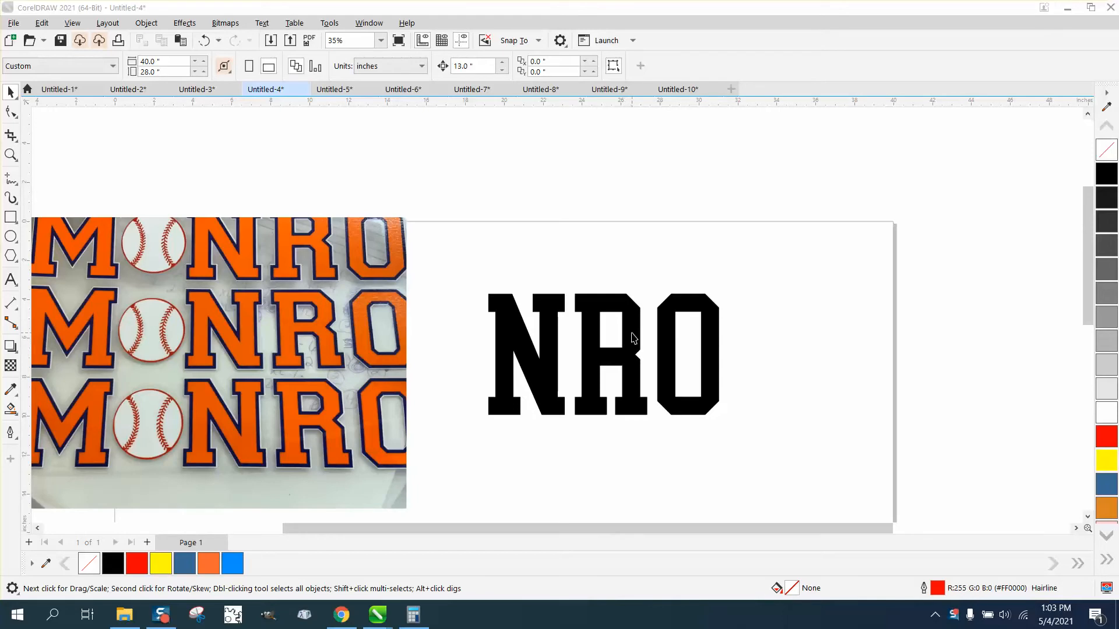
# Select the NRO outline lettering and open the Effects menu
pyautogui.click(603, 353)
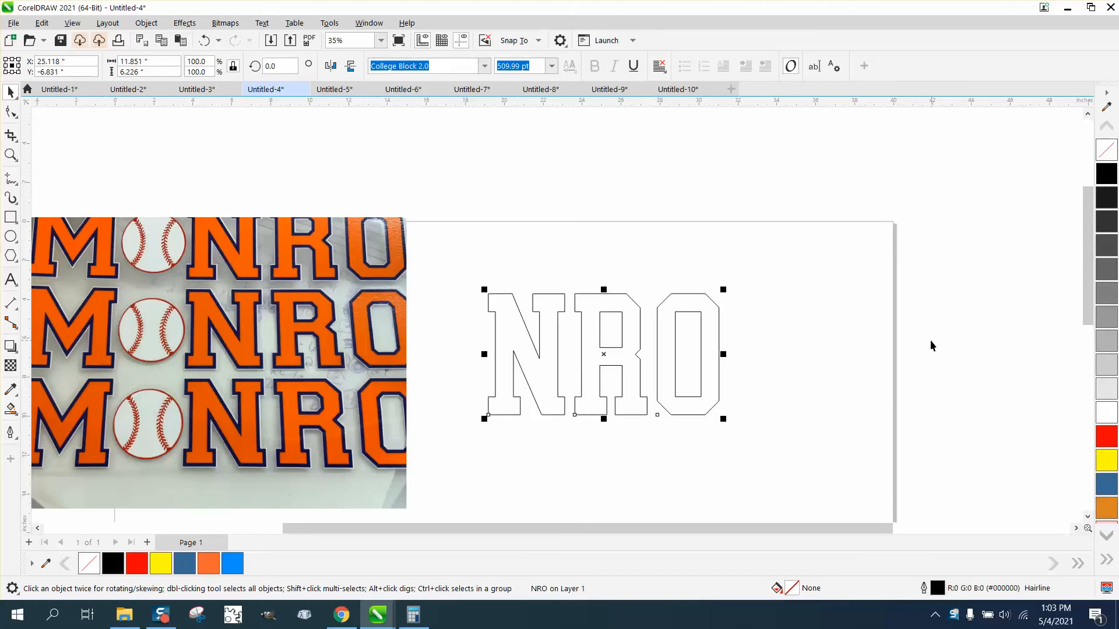
pyautogui.moveTo(916, 364)
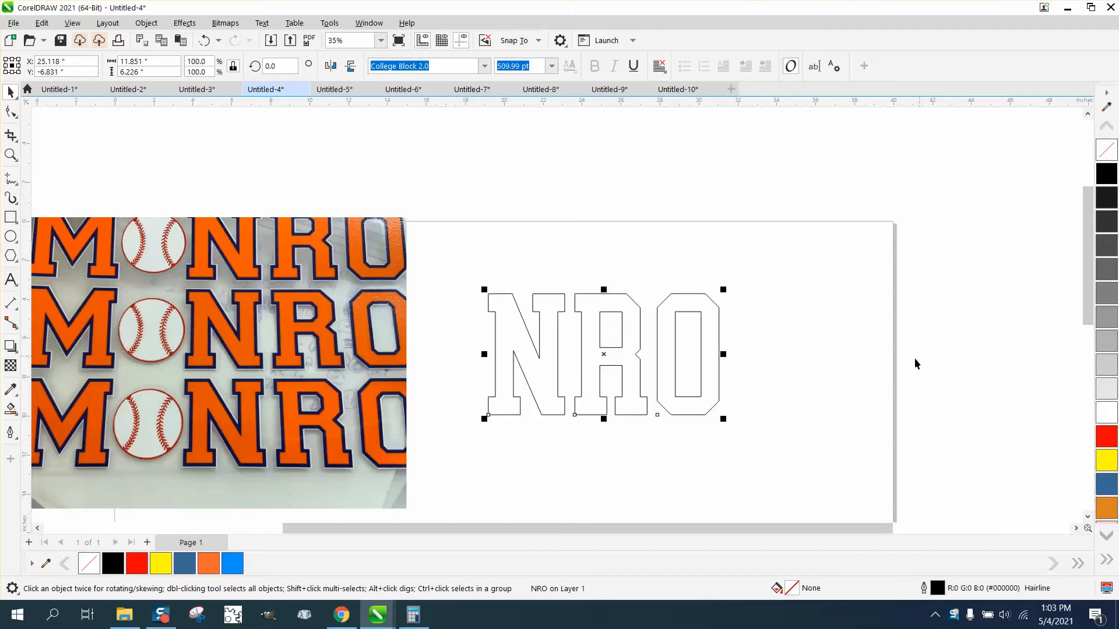
pyautogui.moveTo(394, 217)
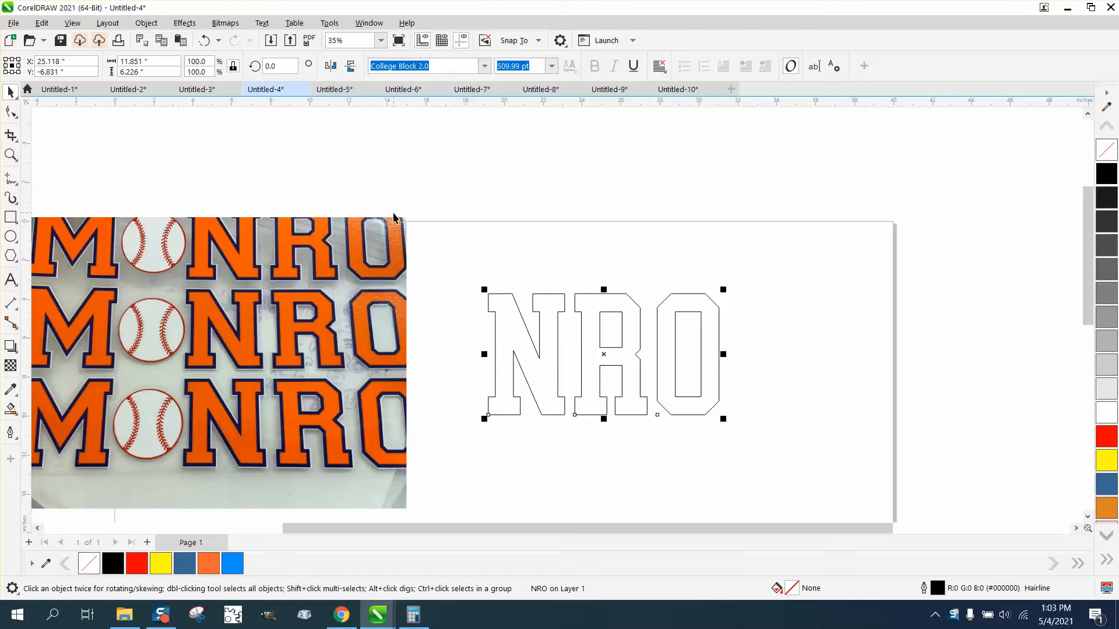
pyautogui.click(184, 23)
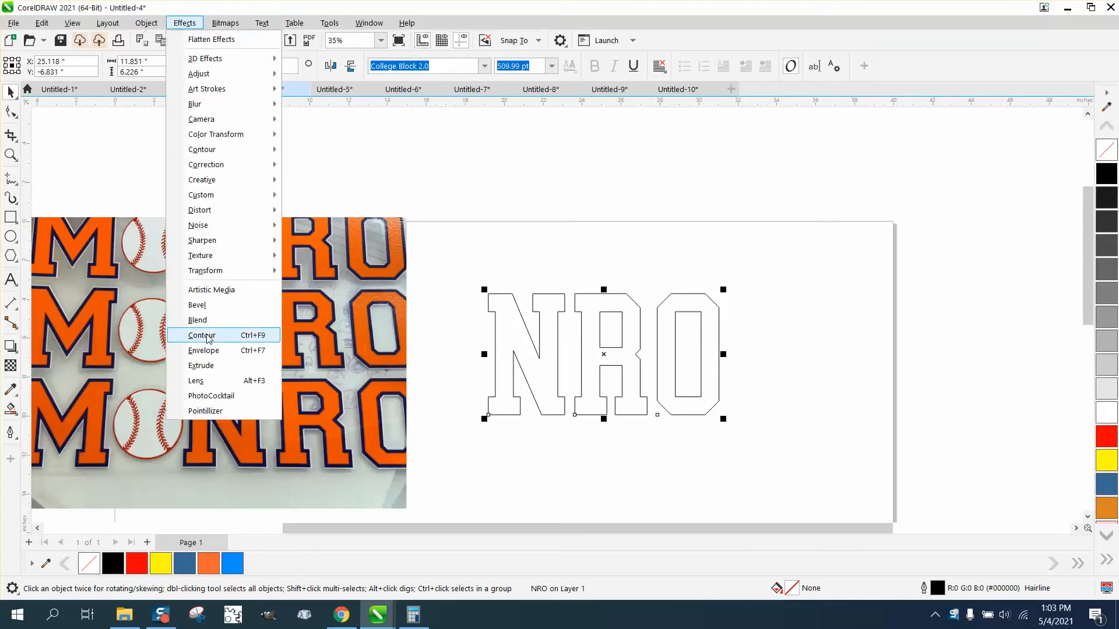
# Apply a one-step, 0.1-inch outside contour to the NRO letters
pyautogui.click(201, 335)
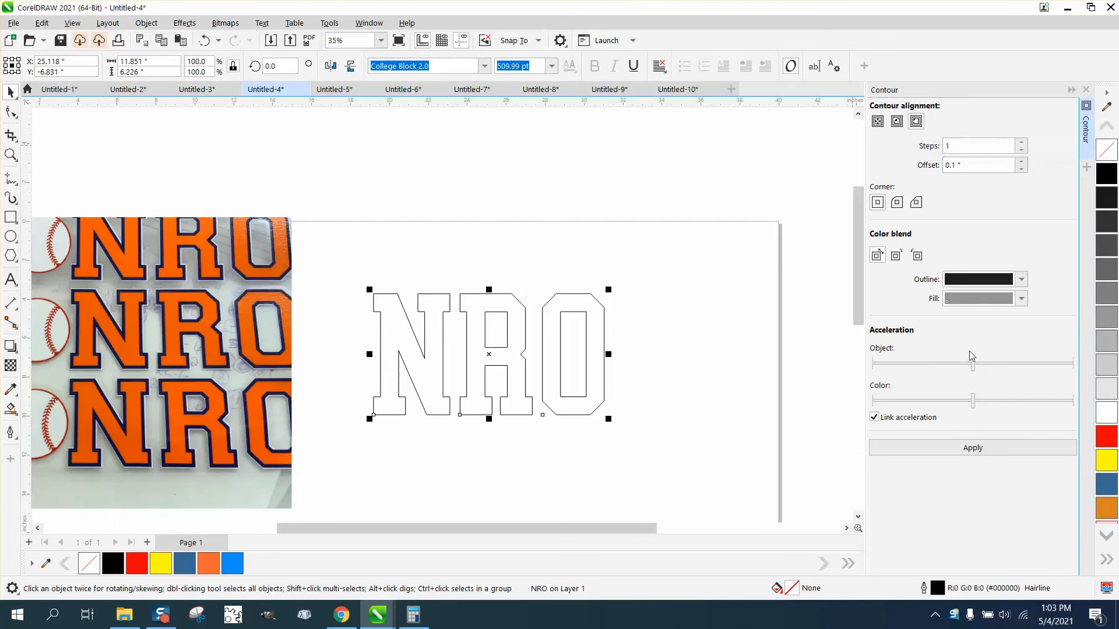
pyautogui.click(972, 447)
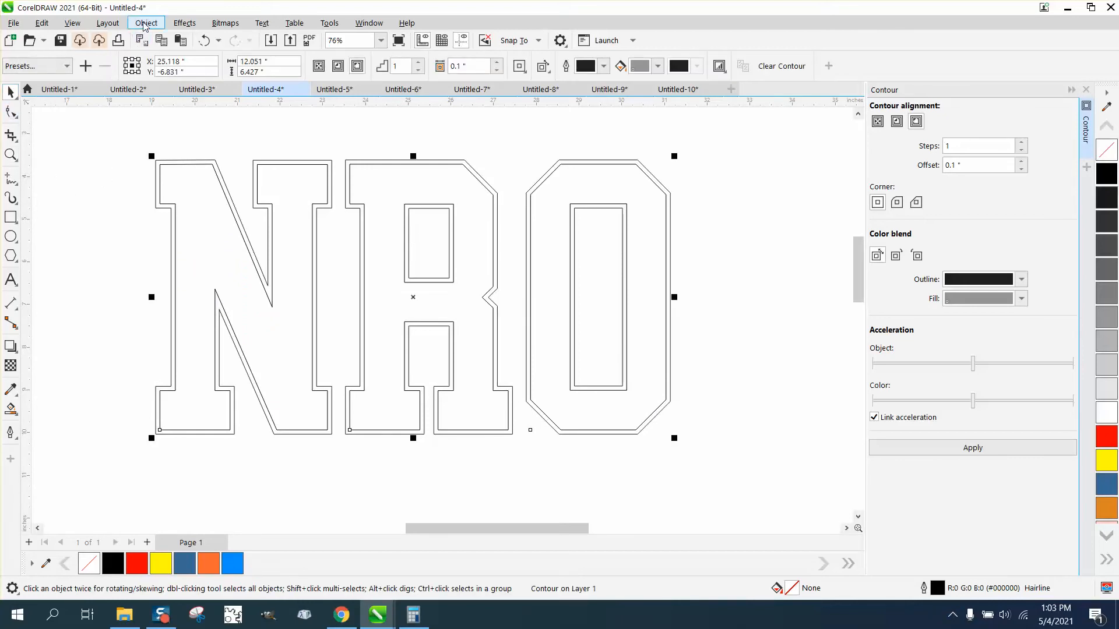
# Break the contour apart and give the duplicated outline copy a red outline
pyautogui.click(145, 22)
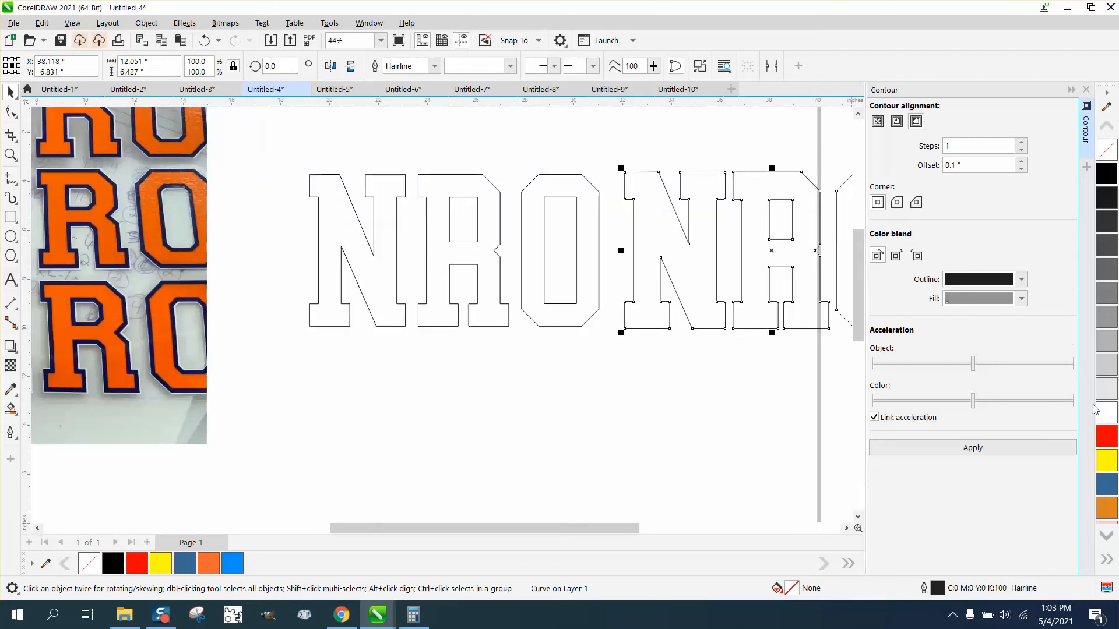
pyautogui.click(1116, 437)
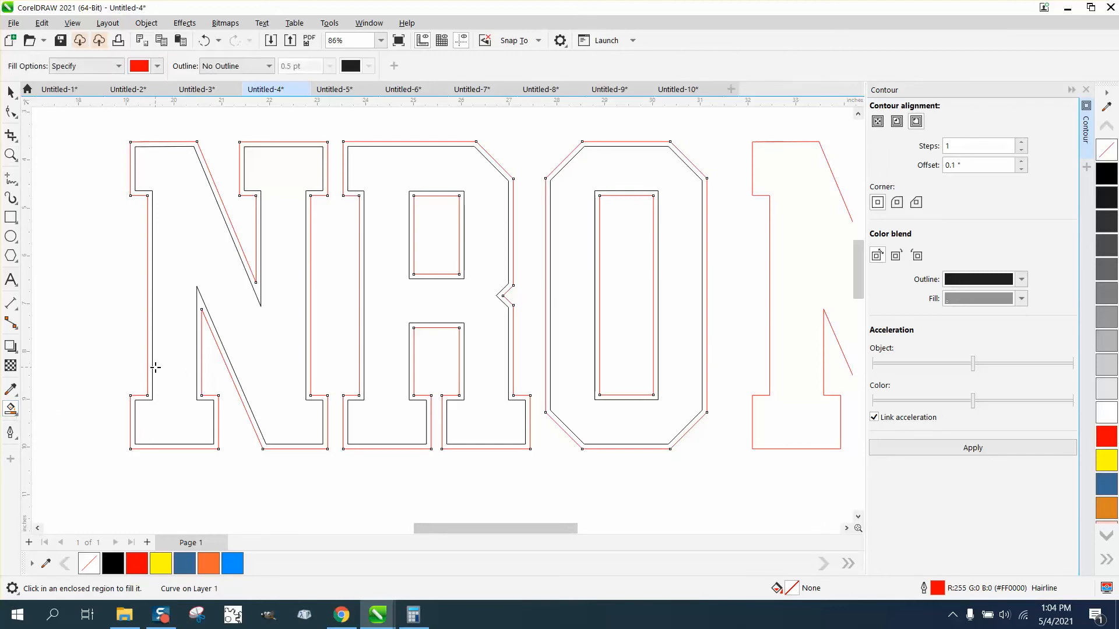
# Smart-fill the N, R and O outer bands red and the letter interiors light blue
pyautogui.click(156, 368)
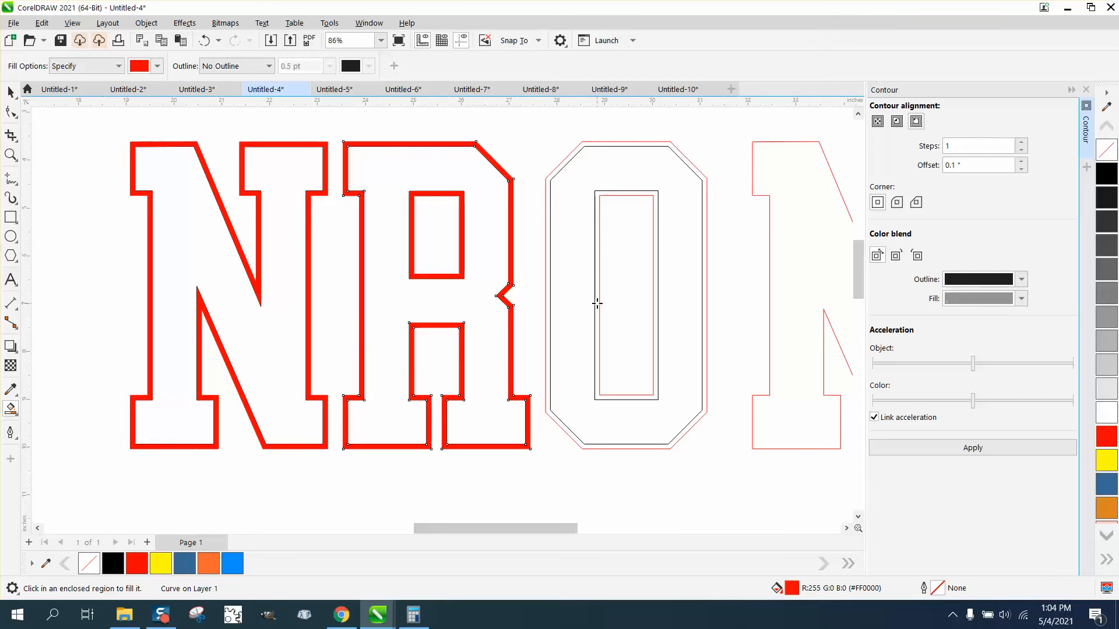
pyautogui.click(627, 303)
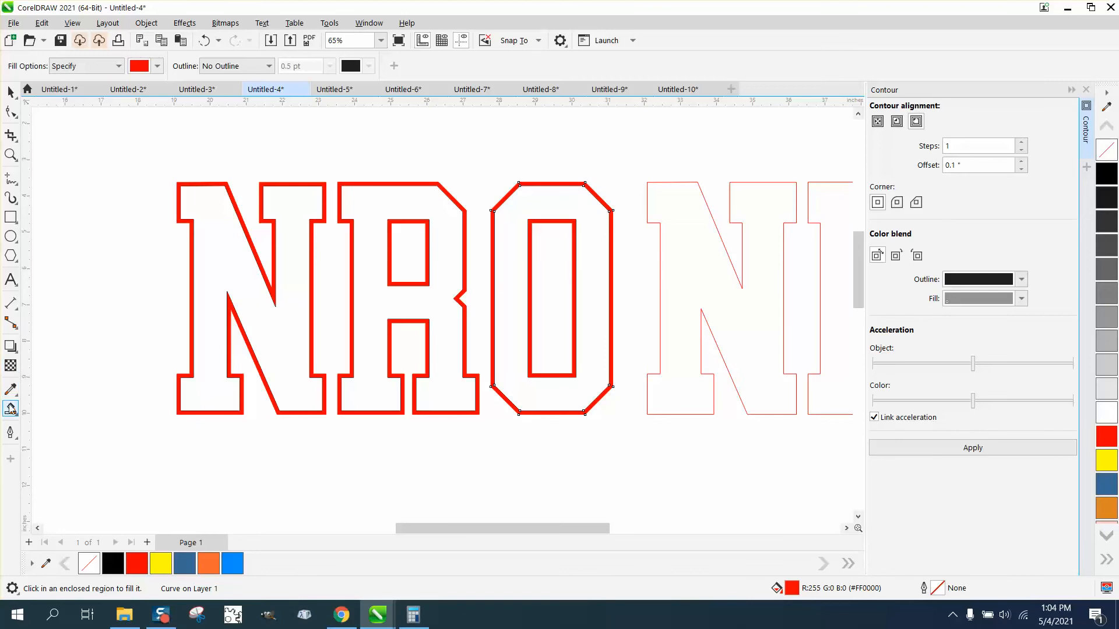
pyautogui.click(156, 66)
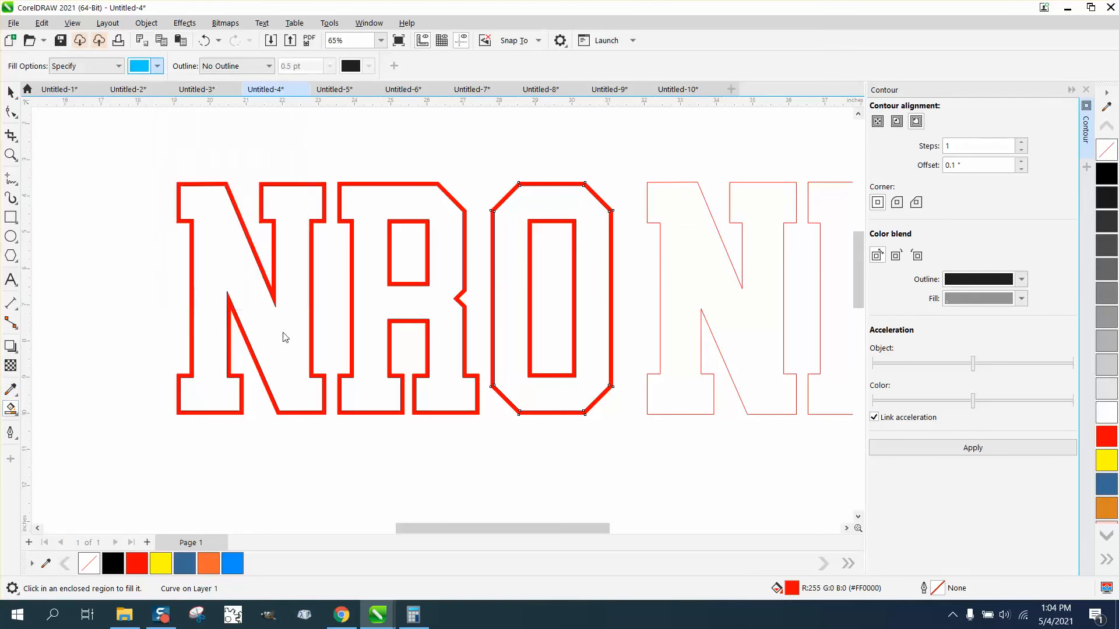
pyautogui.click(255, 562)
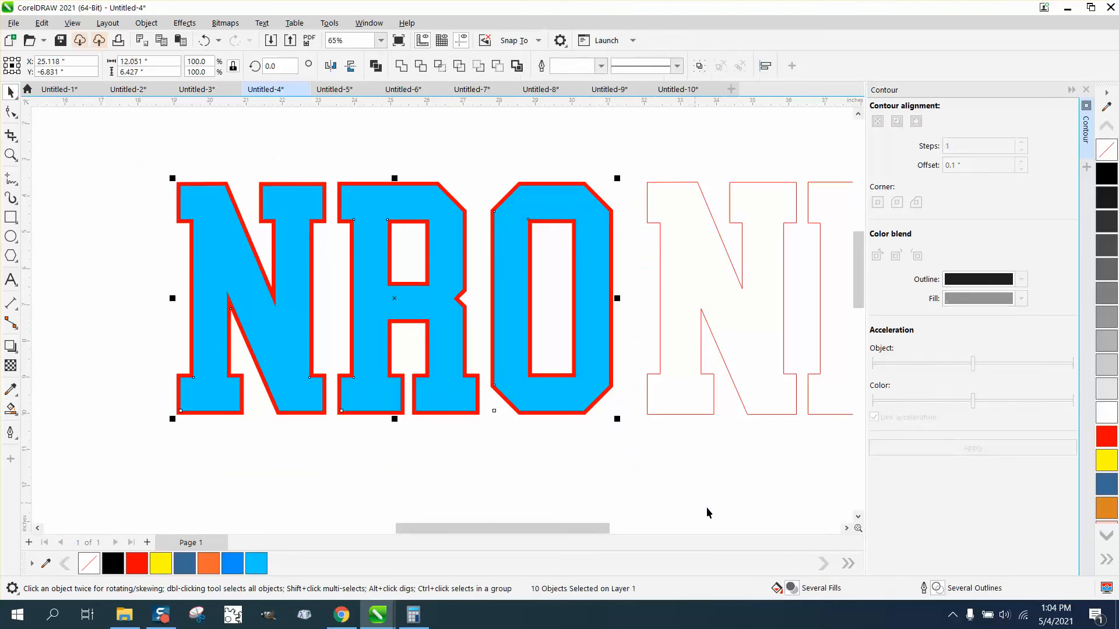
pyautogui.moveTo(1029, 262)
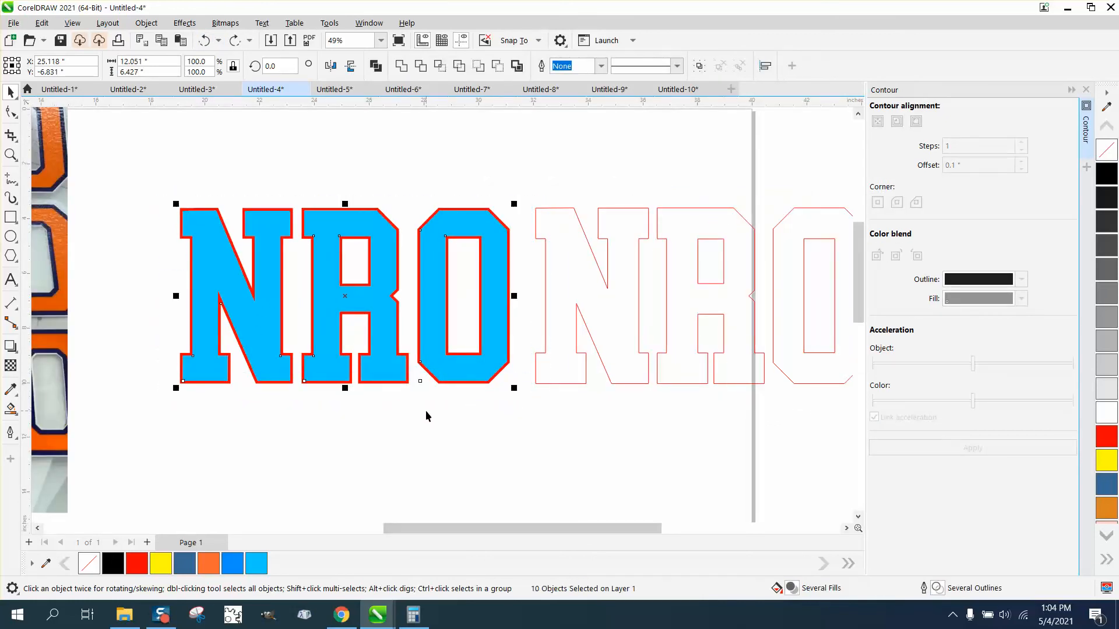
pyautogui.moveTo(542, 359)
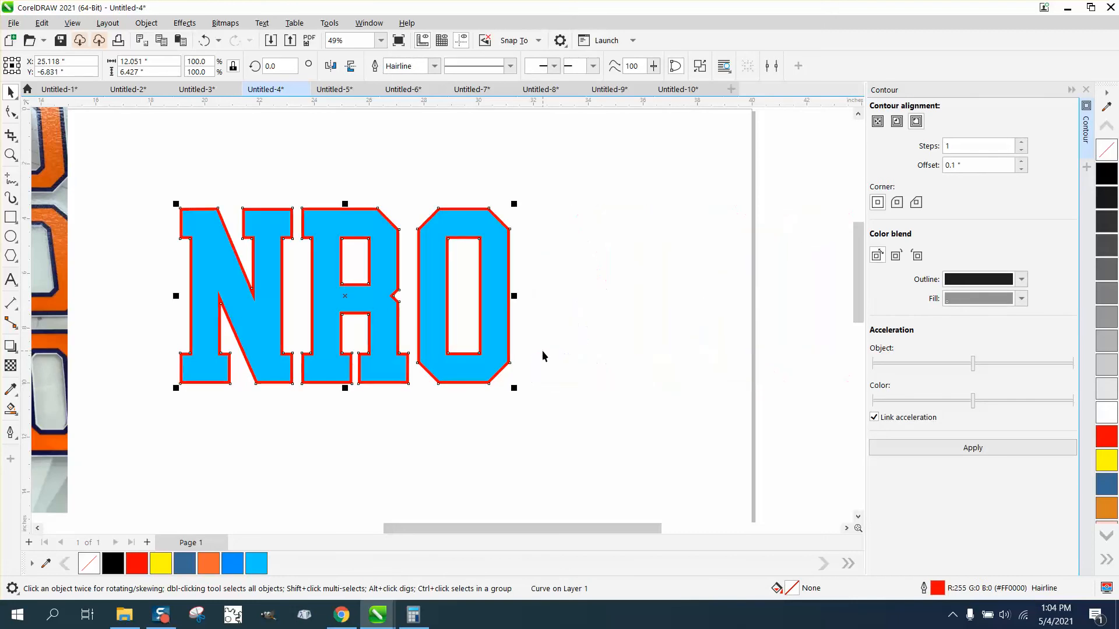
# Switch to the Zoom tool after removing outlines and placing the red hairline
pyautogui.click(11, 155)
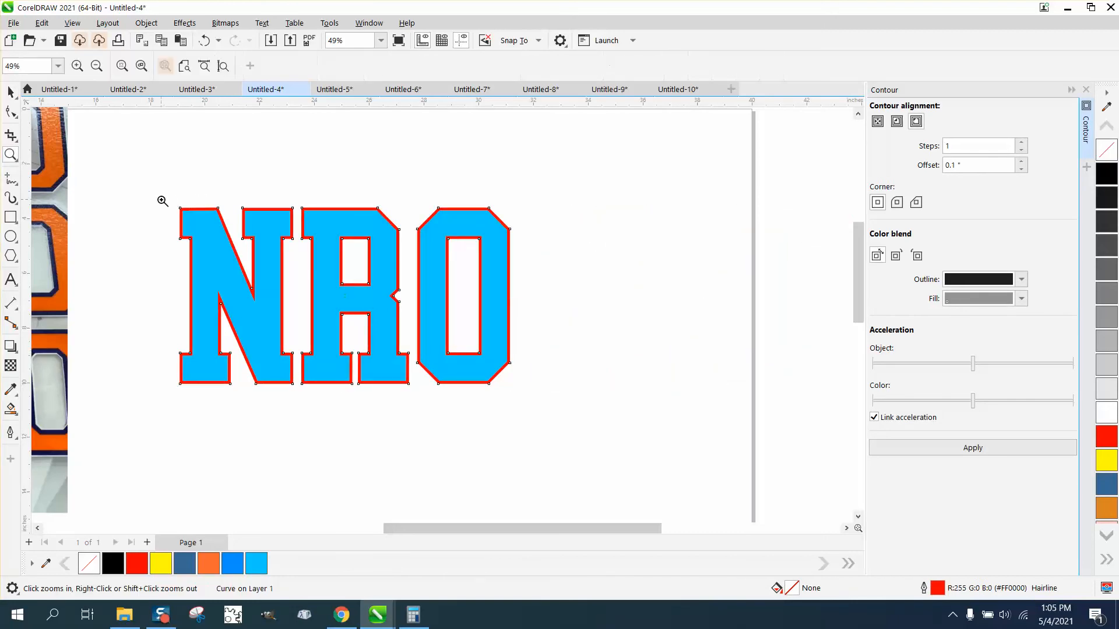